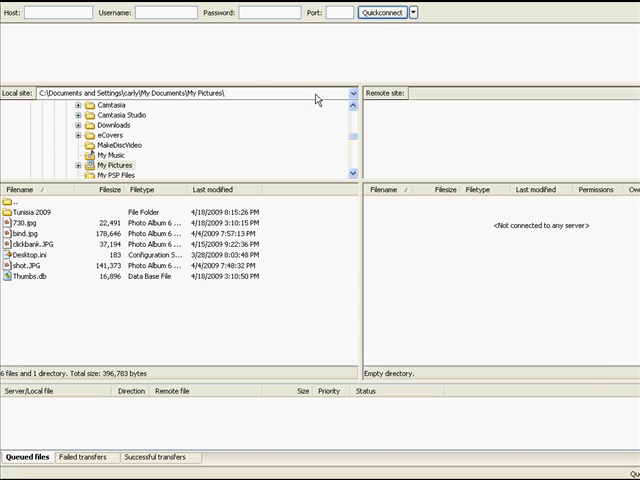
{"action": "mouse_move", "coordinate": [410, 285]}
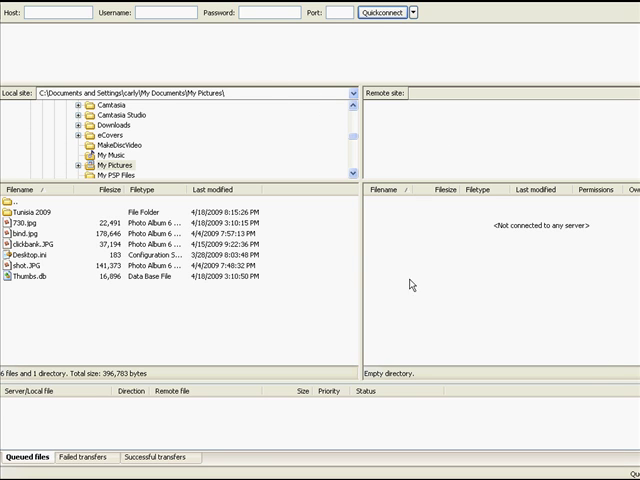
{"action": "mouse_move", "coordinate": [387, 139]}
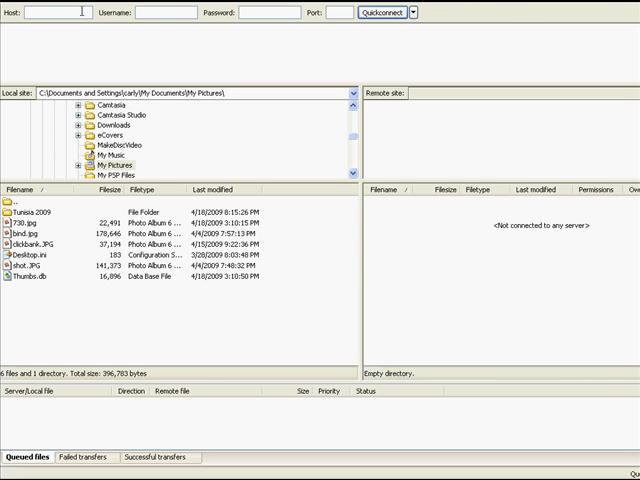
Quickconnect to host deanholland.com with the username and password
{"action": "type", "text": "deanholland.com"}
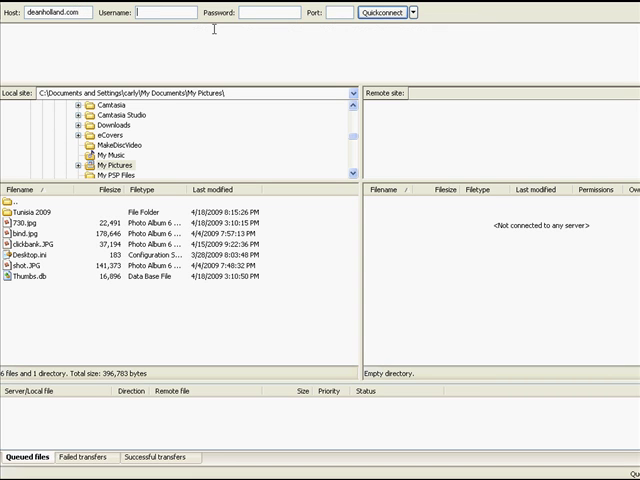
{"action": "type", "text": "deanh"}
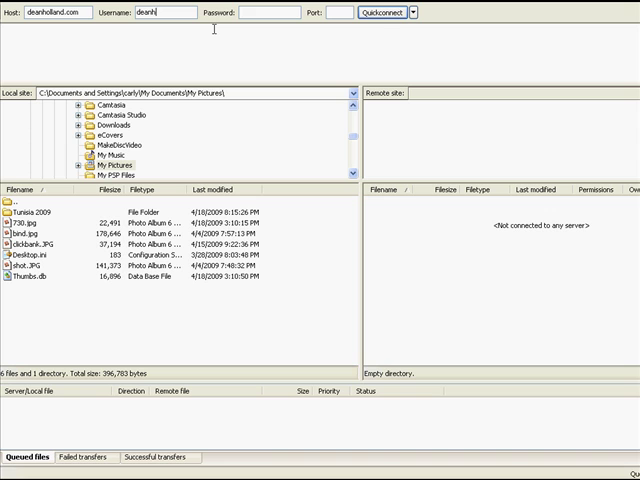
{"action": "type", "text": "•"}
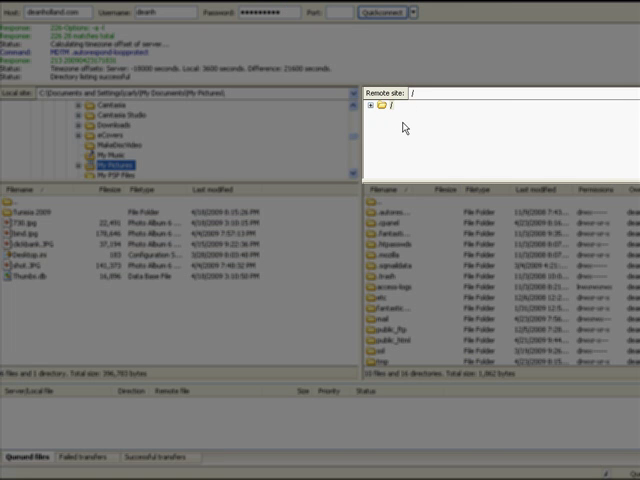
Expand the remote root tree and open the public_html folder
{"action": "left_click", "coordinate": [375, 104]}
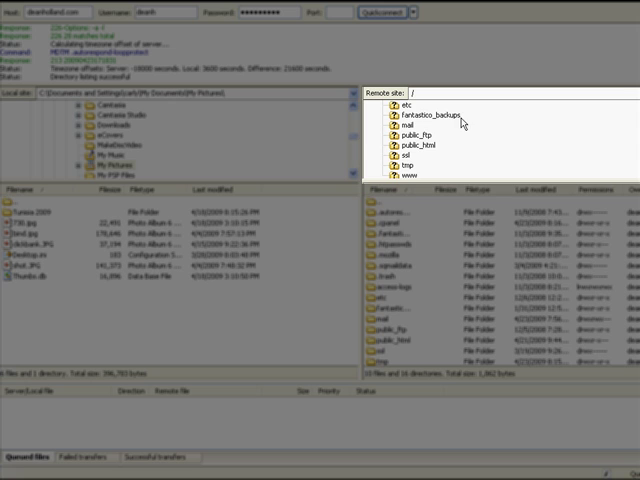
{"action": "mouse_move", "coordinate": [428, 152]}
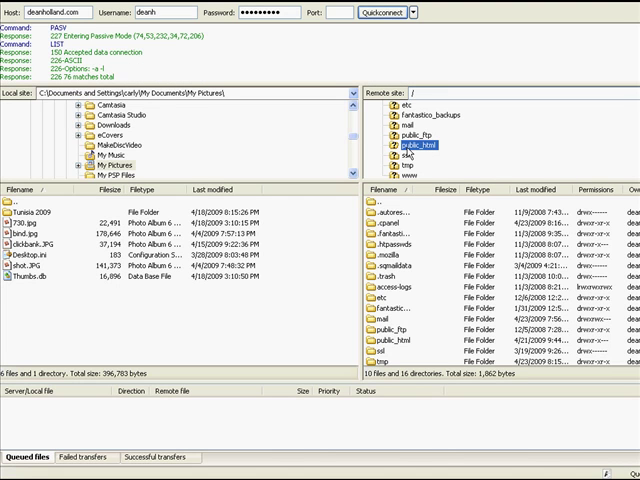
{"action": "double_click", "coordinate": [410, 145]}
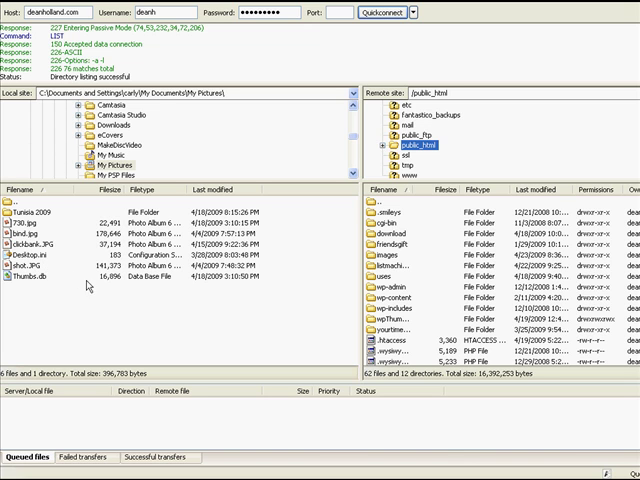
{"action": "mouse_move", "coordinate": [388, 258]}
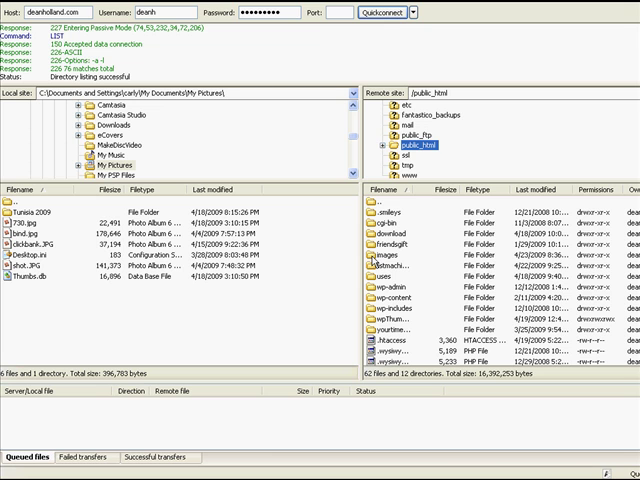
Open the remote images folder and select shot.JPG in local My Pictures
{"action": "double_click", "coordinate": [389, 254]}
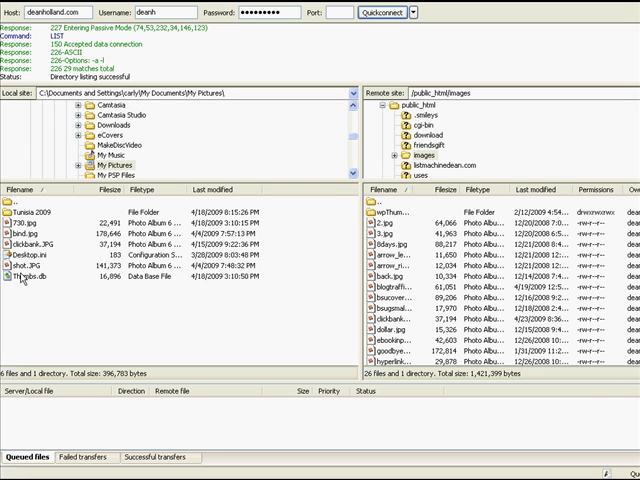
{"action": "left_click", "coordinate": [40, 288]}
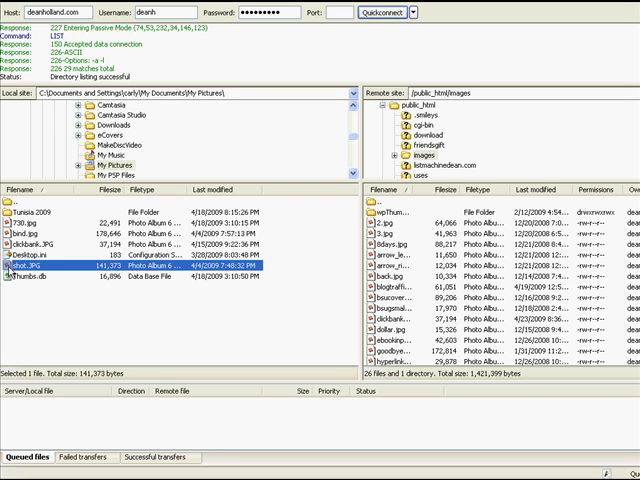
Upload shot.JPG, choosing Overwrite for the existing server copy
{"action": "double_click", "coordinate": [30, 269]}
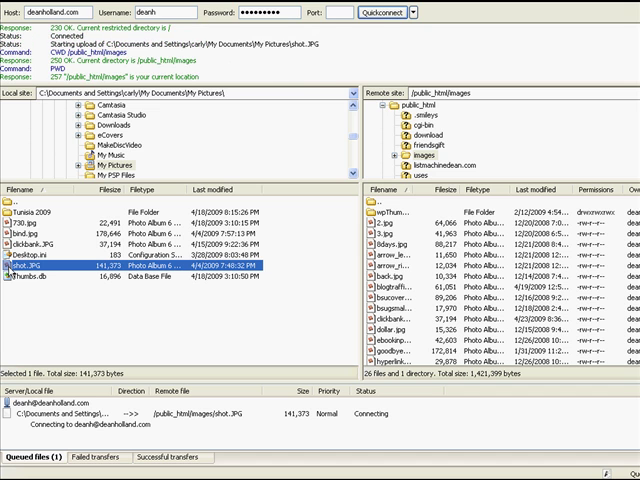
{"action": "mouse_move", "coordinate": [240, 382]}
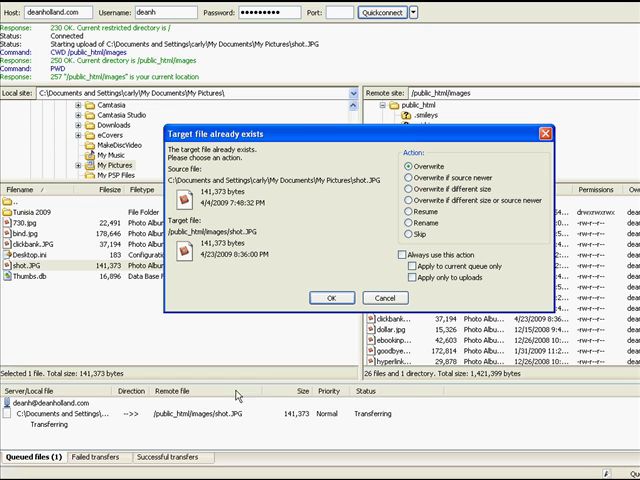
{"action": "mouse_move", "coordinate": [347, 272]}
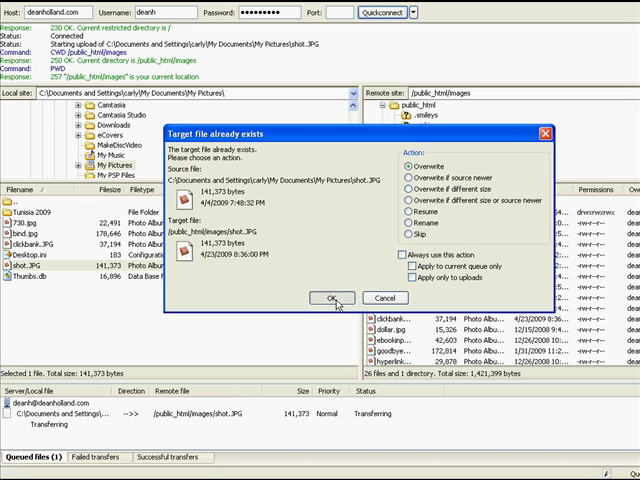
{"action": "left_click", "coordinate": [331, 297]}
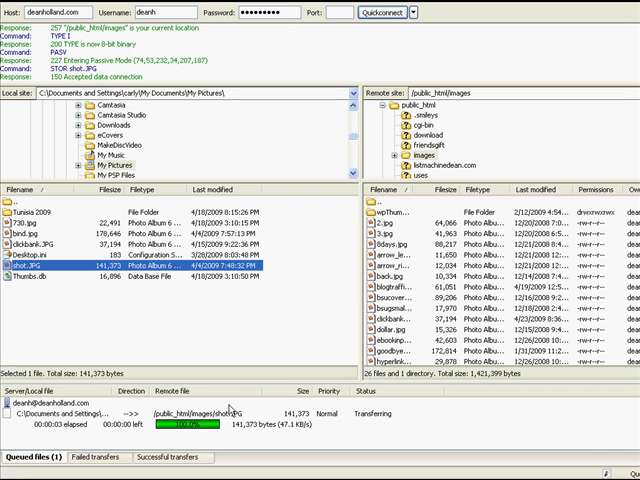
{"action": "mouse_move", "coordinate": [258, 336]}
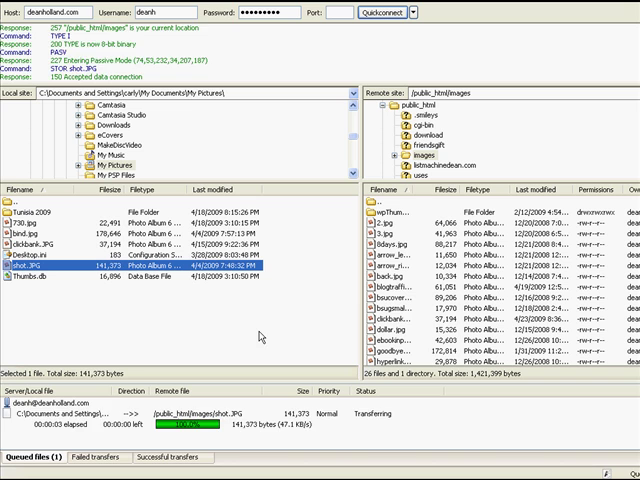